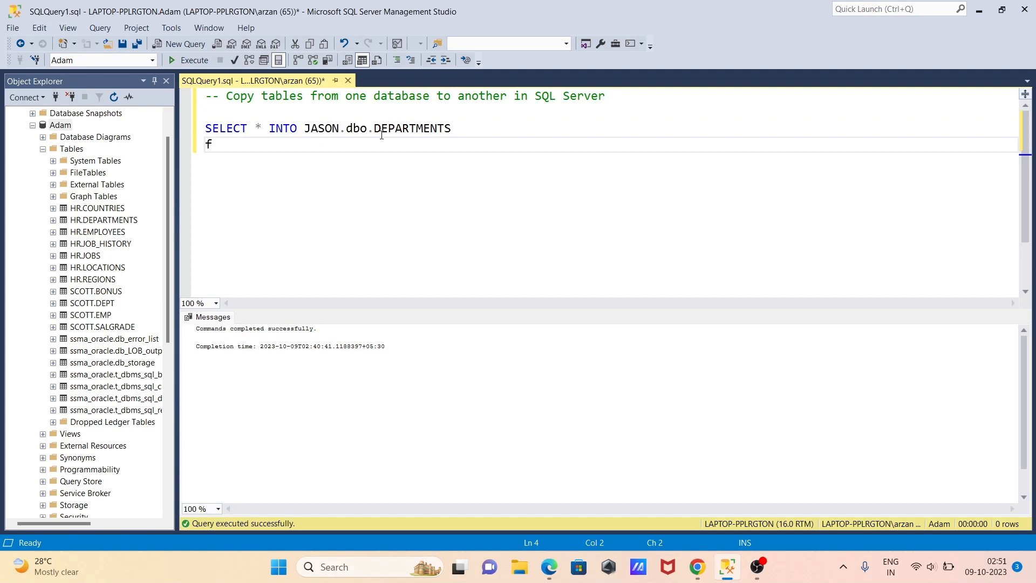
type("rom A")
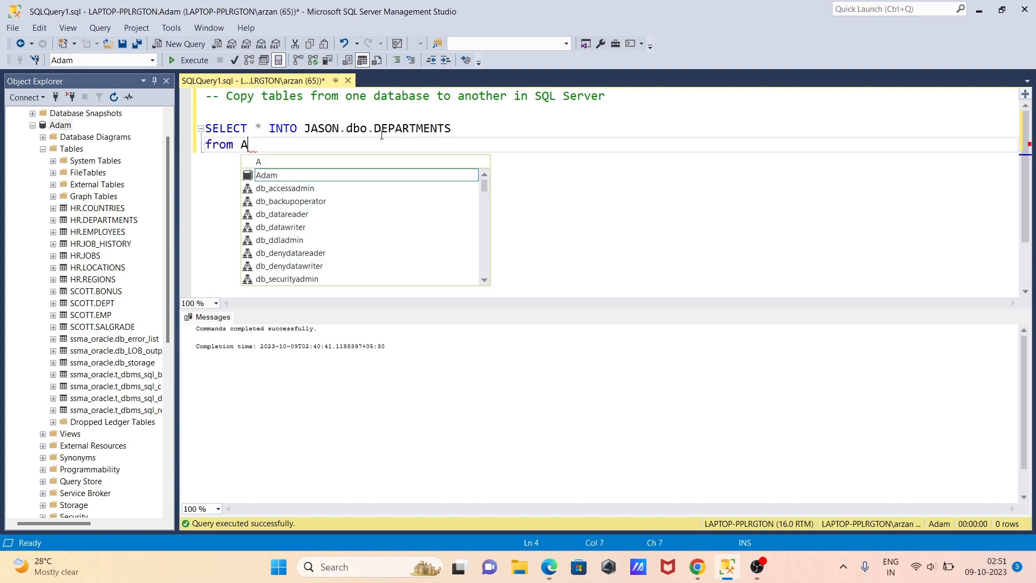
type("dam.HR.DEPARTMENTS")
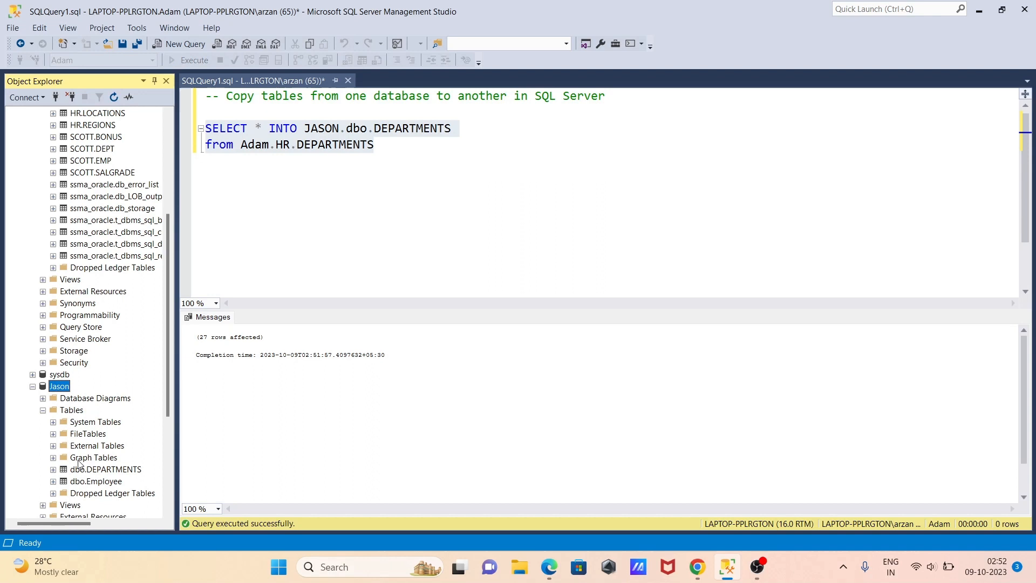
mouse_move(139, 464)
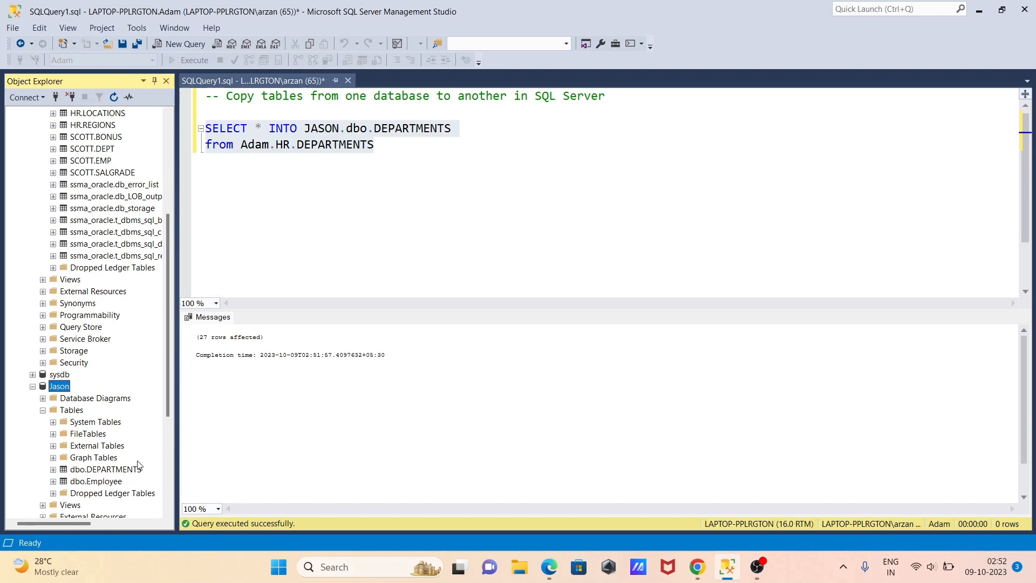